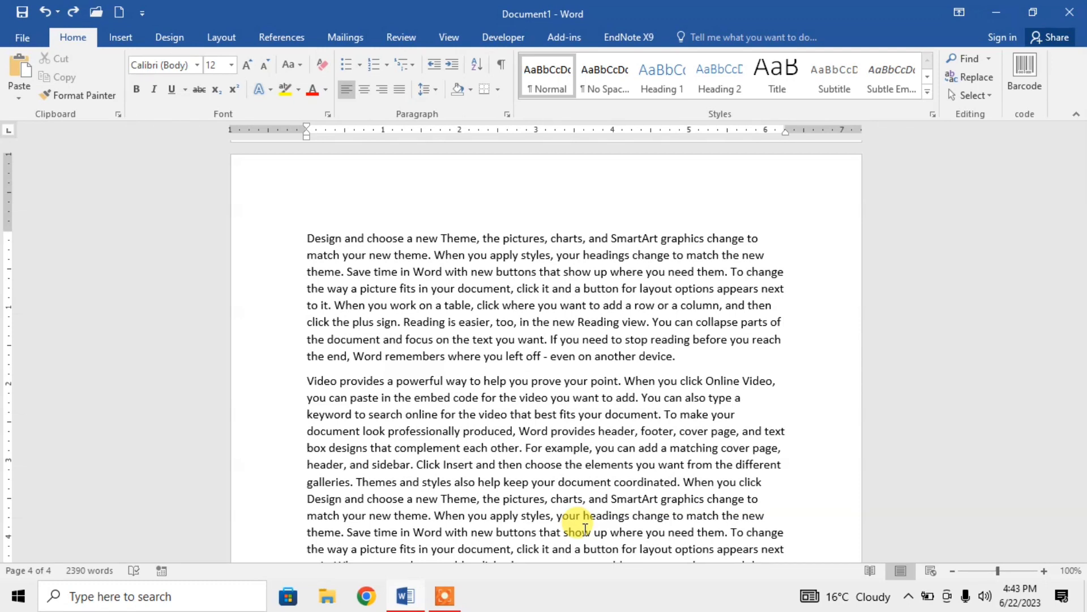
Bring up the Page Number placement menu from the Insert ribbon's Header & Footer group
{"action": "left_click", "coordinate": [784, 321]}
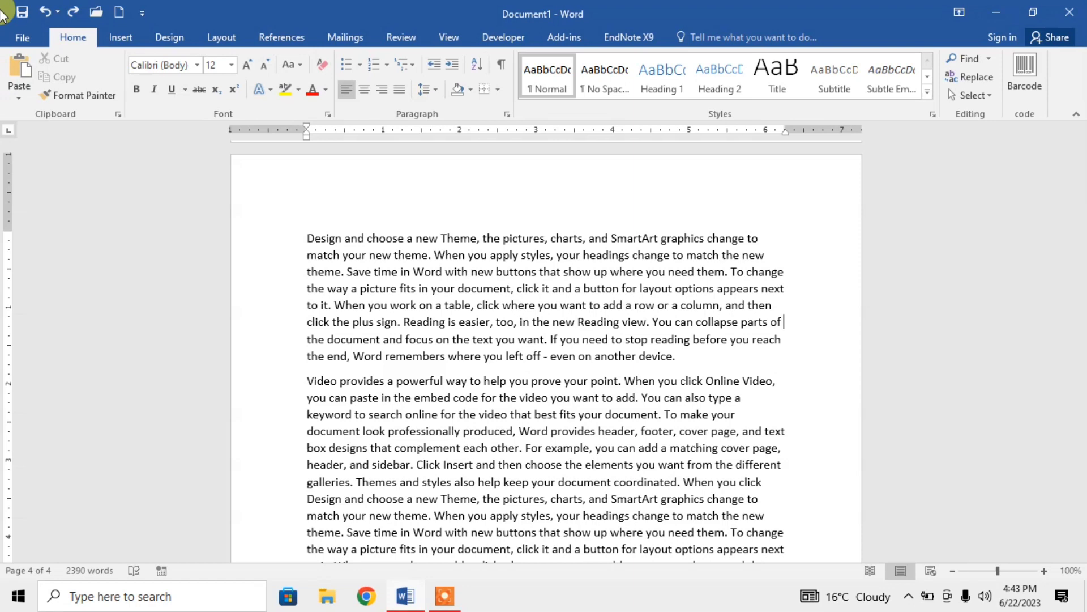
{"action": "left_click", "coordinate": [119, 37]}
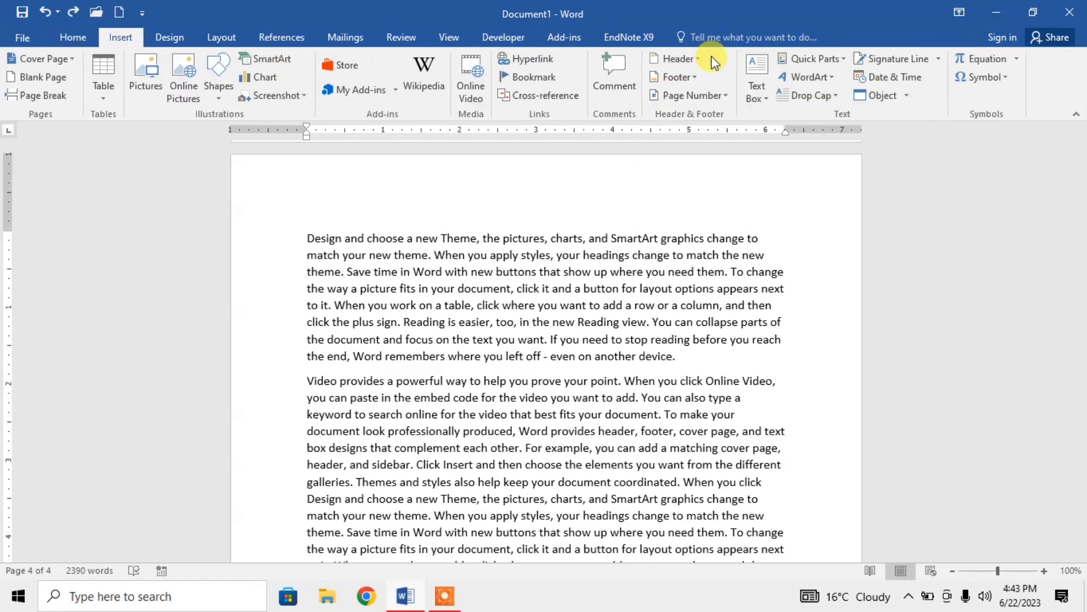
{"action": "mouse_move", "coordinate": [686, 95]}
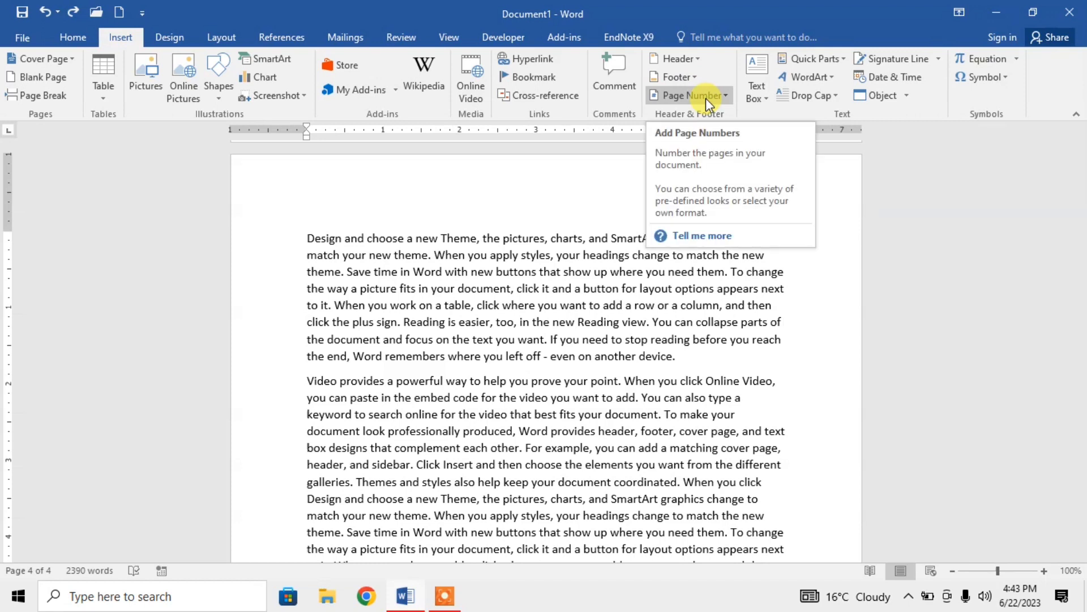
{"action": "mouse_move", "coordinate": [676, 118]}
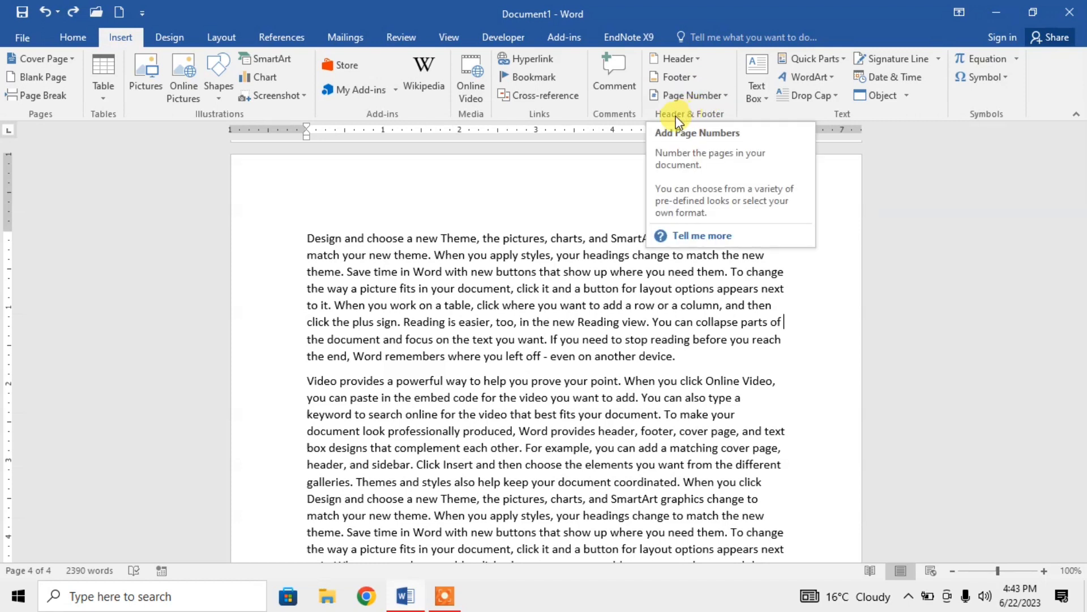
{"action": "mouse_move", "coordinate": [702, 118]}
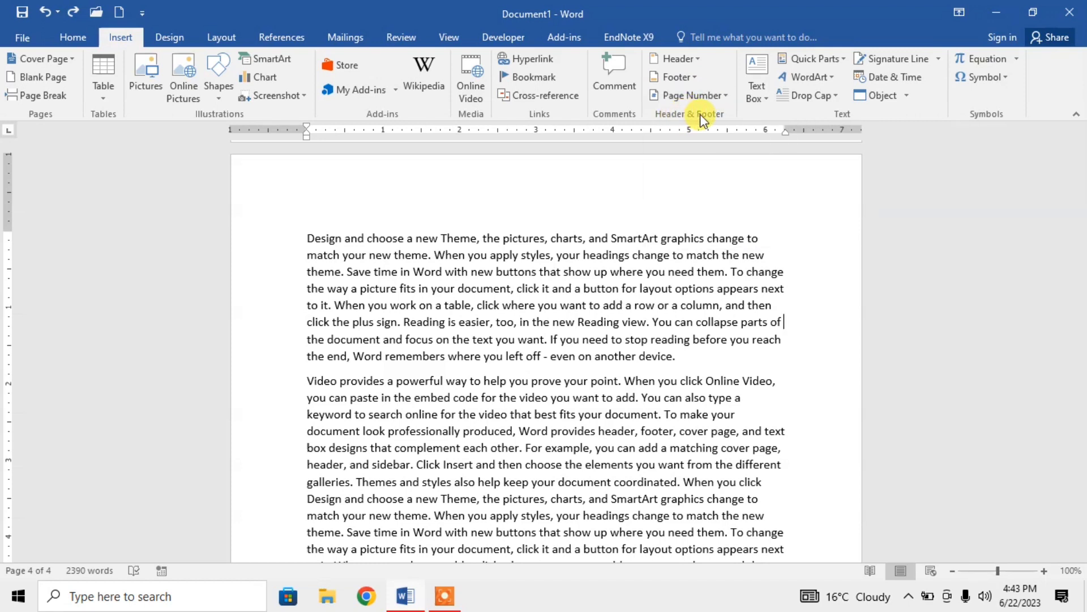
{"action": "left_click", "coordinate": [687, 95]}
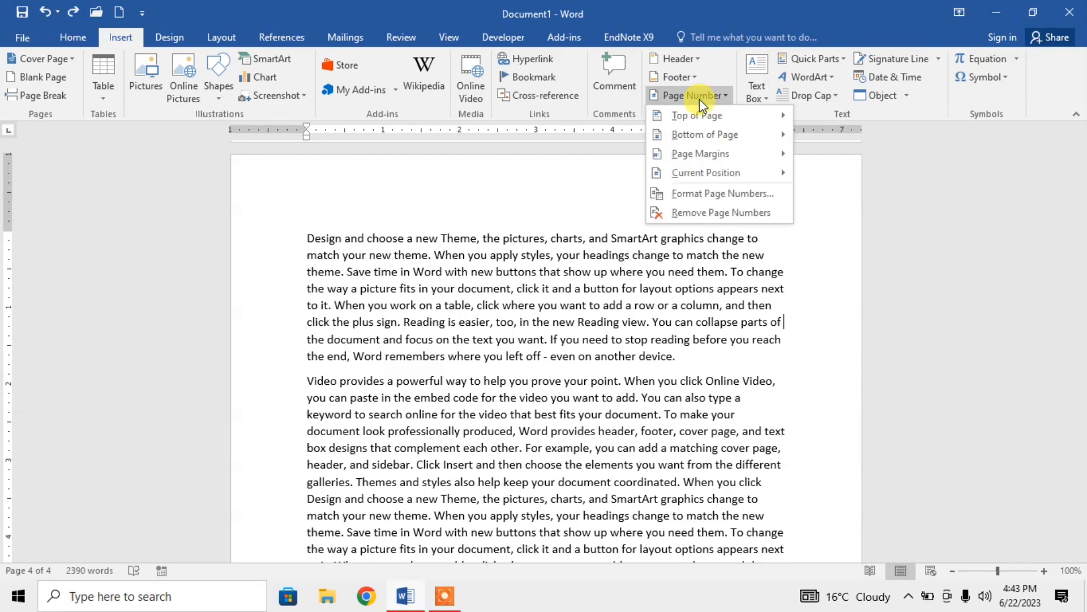
Browse the Top of Page number gallery down to the Roman 1, 2 and 3 styles
{"action": "left_click", "coordinate": [695, 116]}
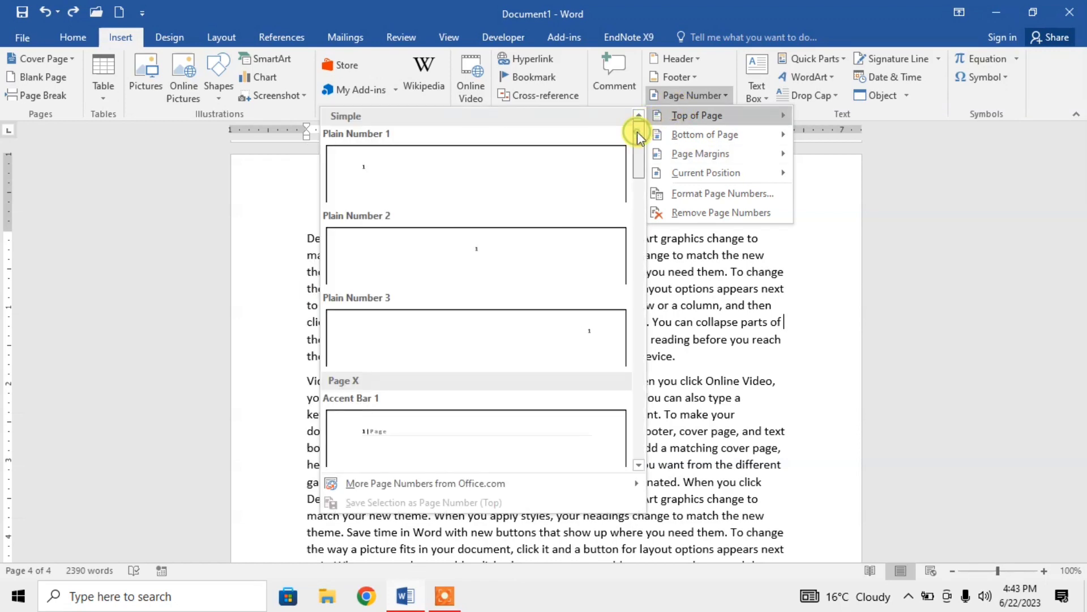
{"action": "scroll", "scroll_direction": "down", "scroll_amount": 3}
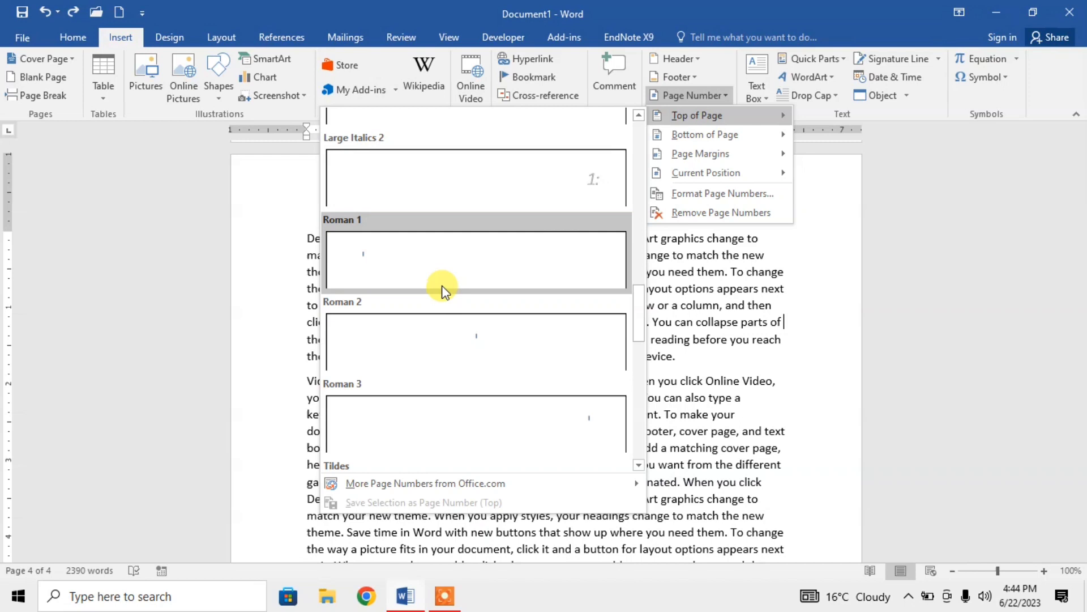
{"action": "mouse_move", "coordinate": [441, 284]}
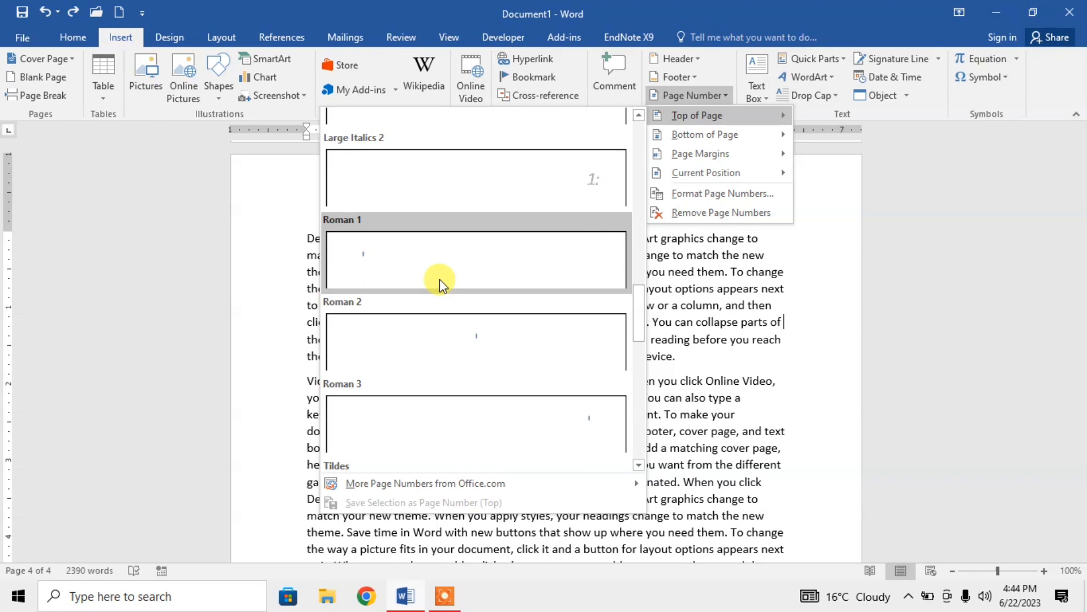
{"action": "mouse_move", "coordinate": [465, 388]}
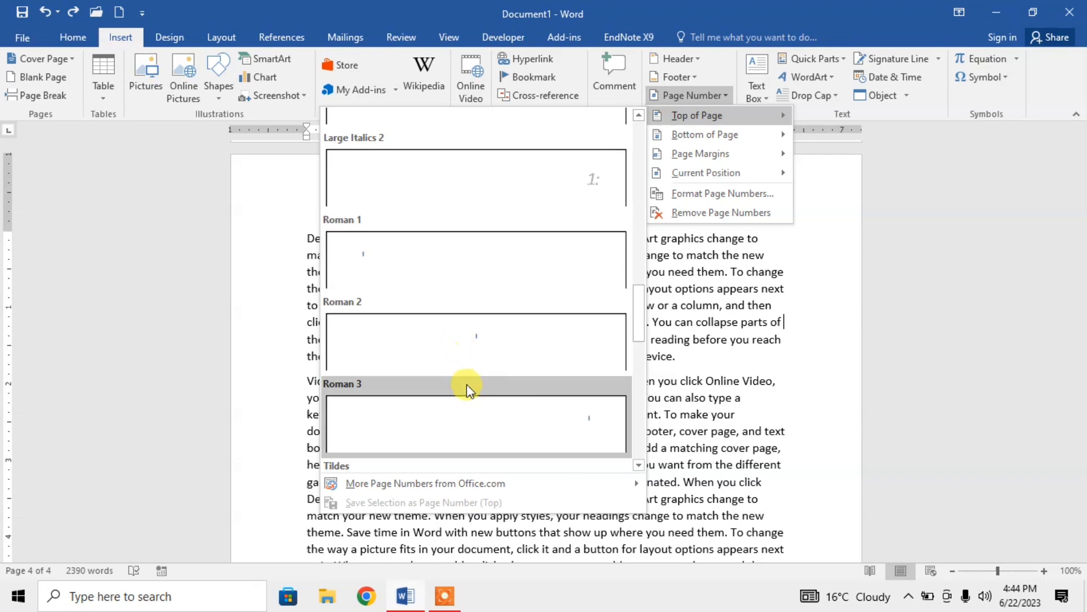
{"action": "mouse_move", "coordinate": [459, 406]}
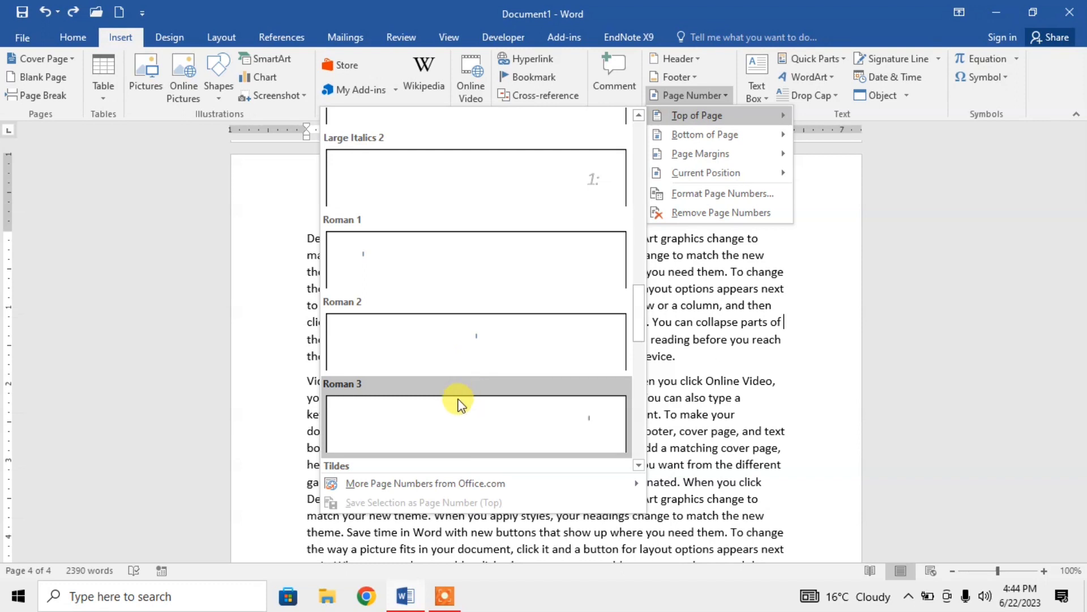
{"action": "mouse_move", "coordinate": [474, 344]}
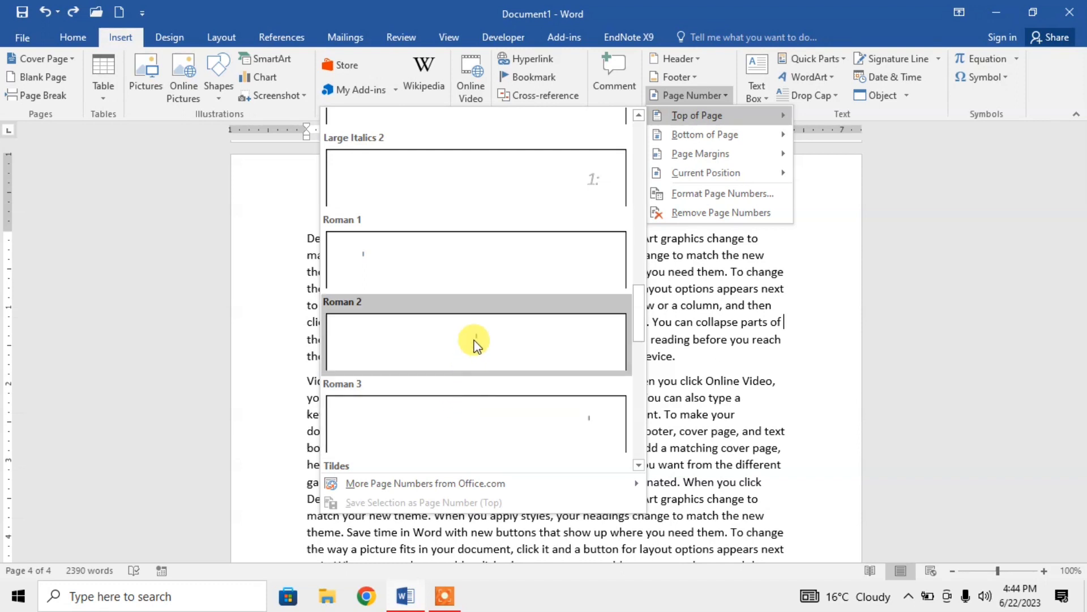
{"action": "mouse_move", "coordinate": [474, 343]}
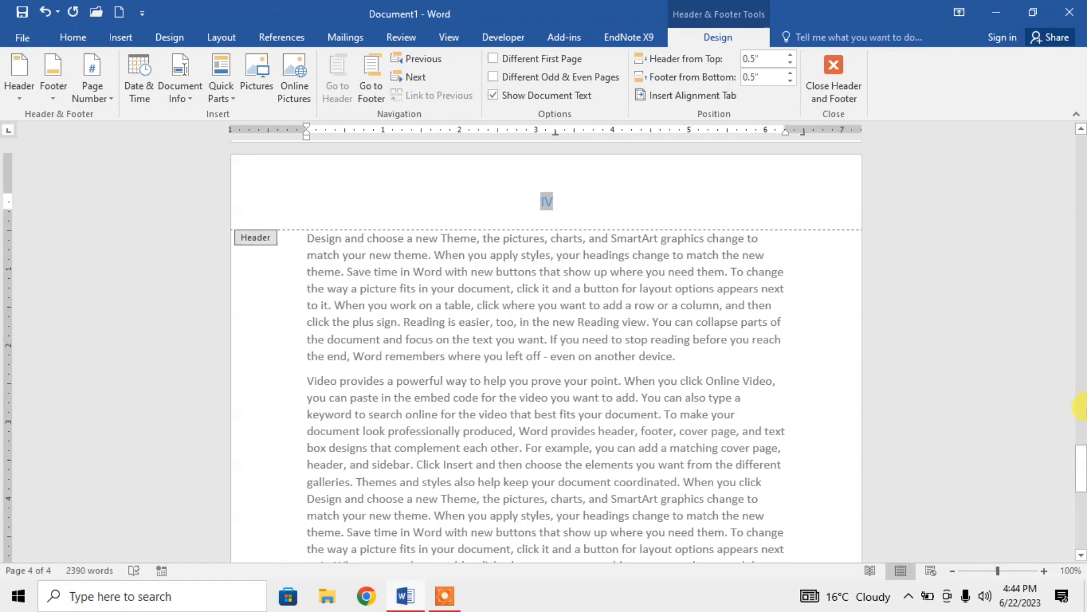
Apply the centered Roman 2 header number and check it on page 1's header
{"action": "scroll", "scroll_direction": "down", "scroll_amount": 3}
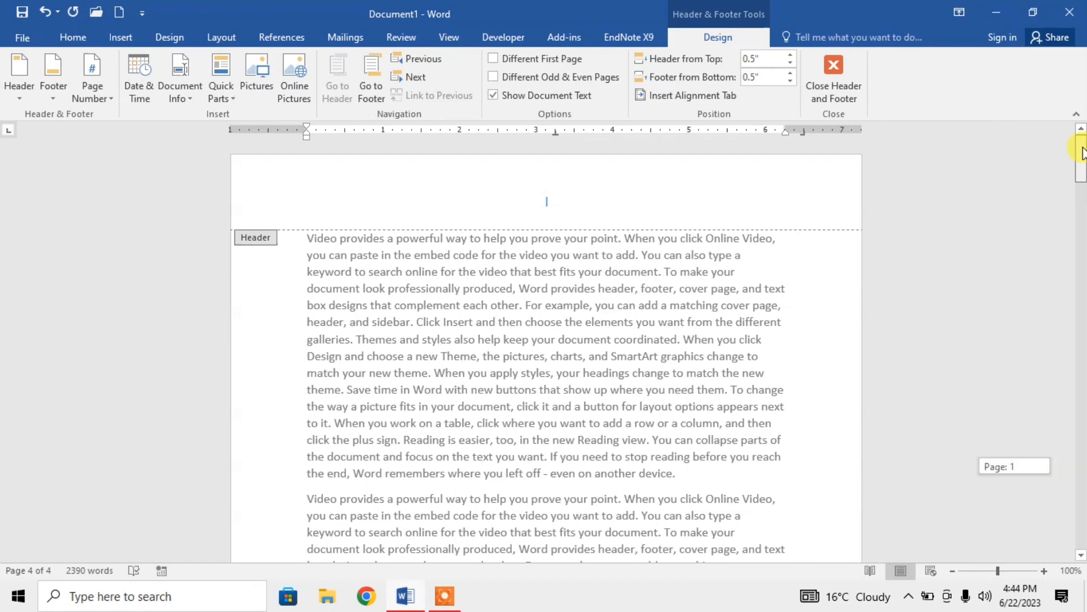
{"action": "scroll", "scroll_direction": "up", "scroll_amount": 3}
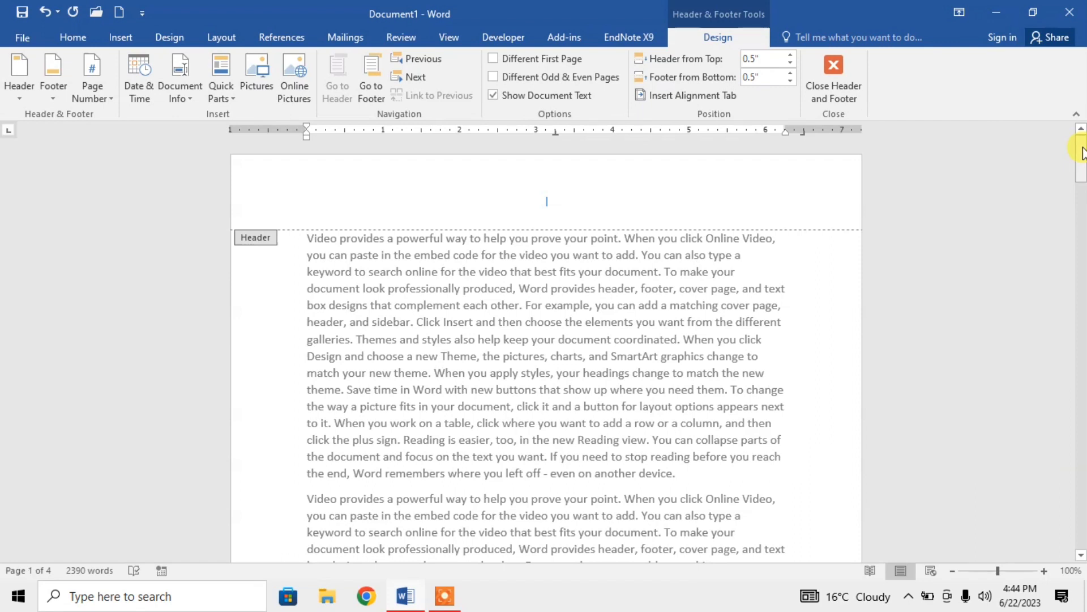